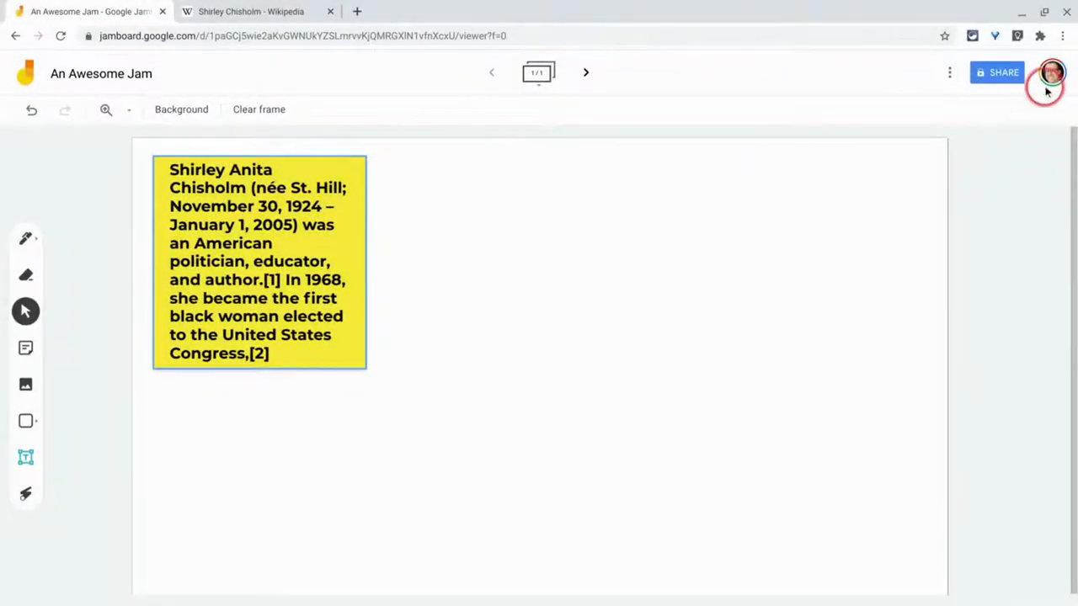
mouse_move(906, 227)
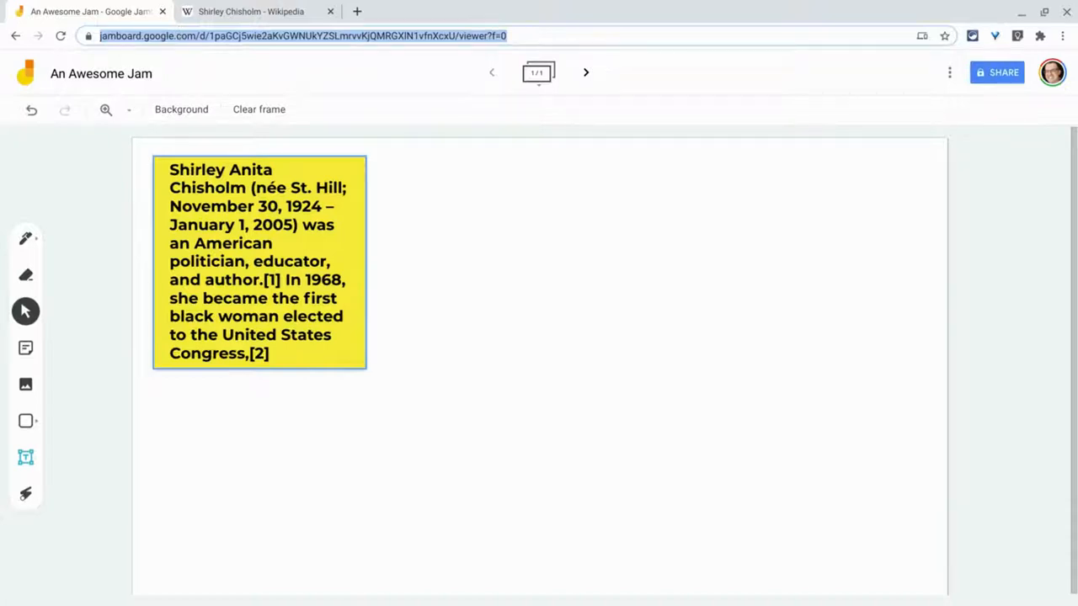
mouse_move(249, 10)
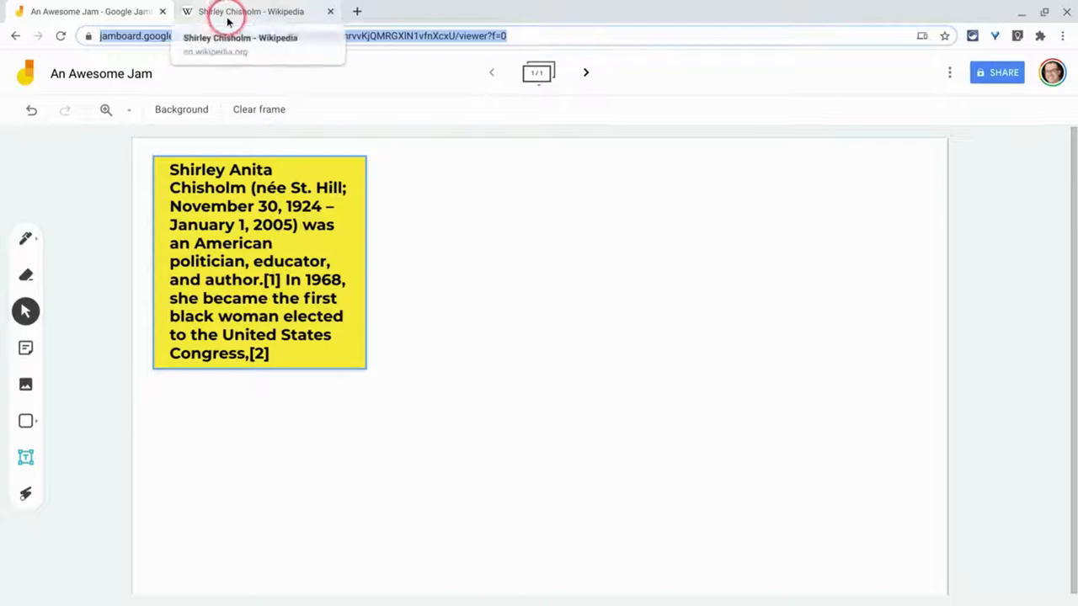
Switch to the Shirley Chisholm Wikipedia article and copy its lead paragraph
click(253, 10)
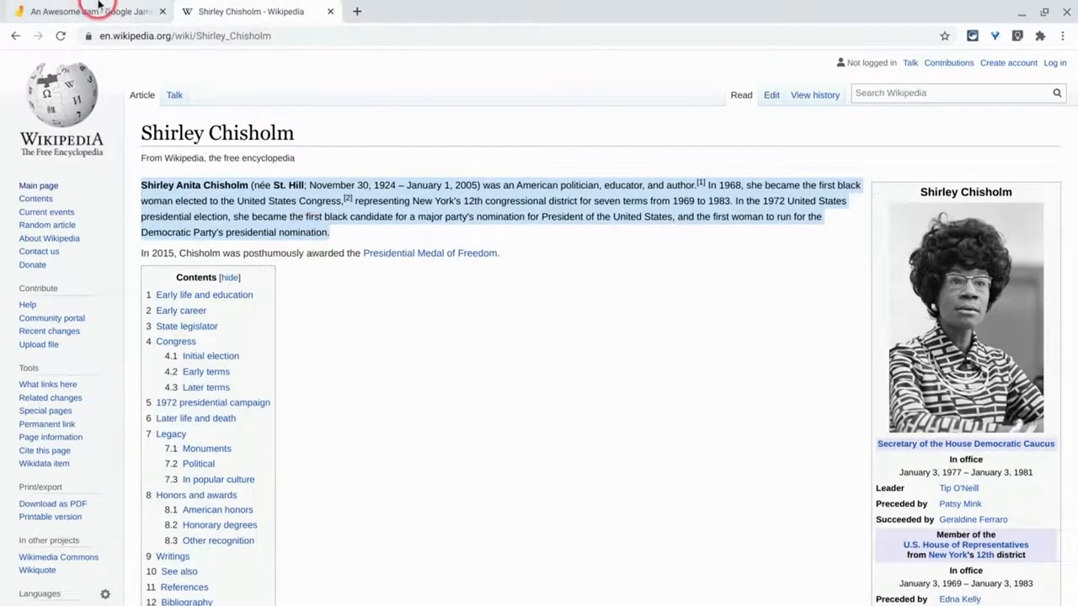
click(84, 10)
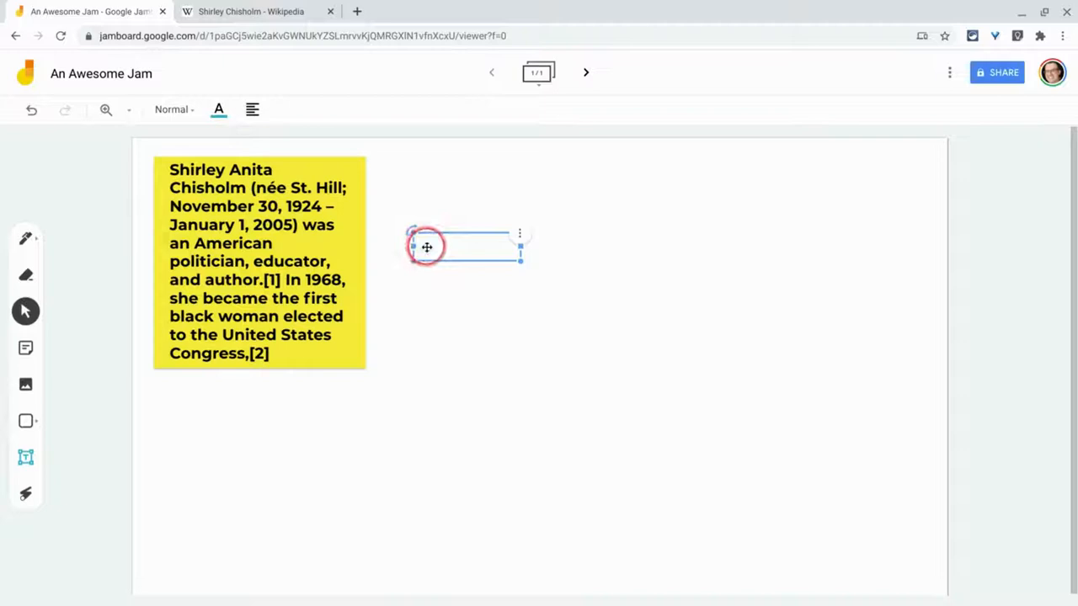
Paste the copied Wikipedia paragraph into the new text box beside the sticky note
right_click(427, 246)
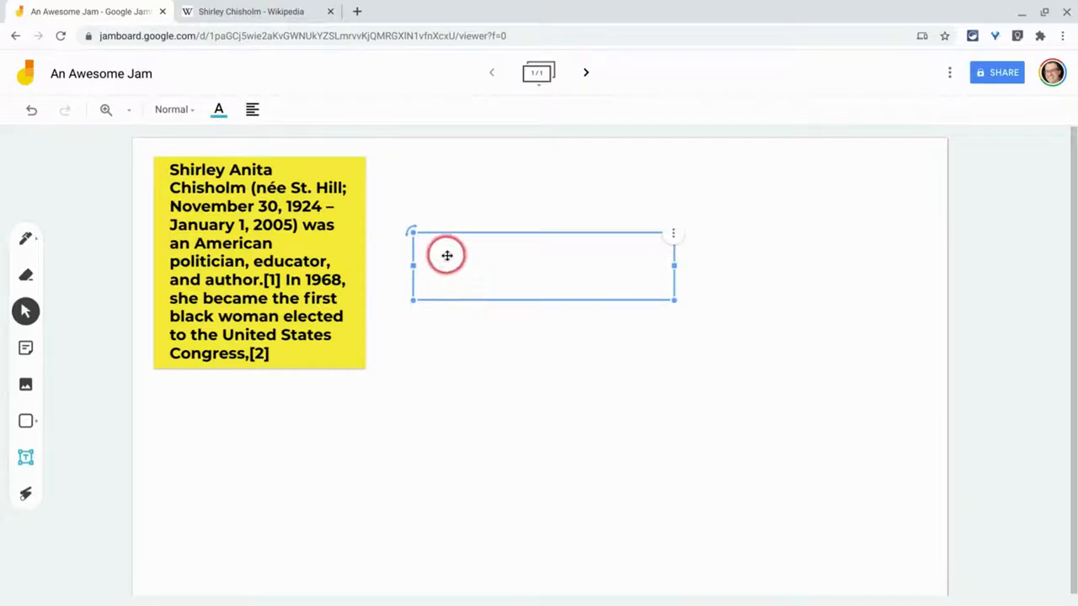
right_click(428, 253)
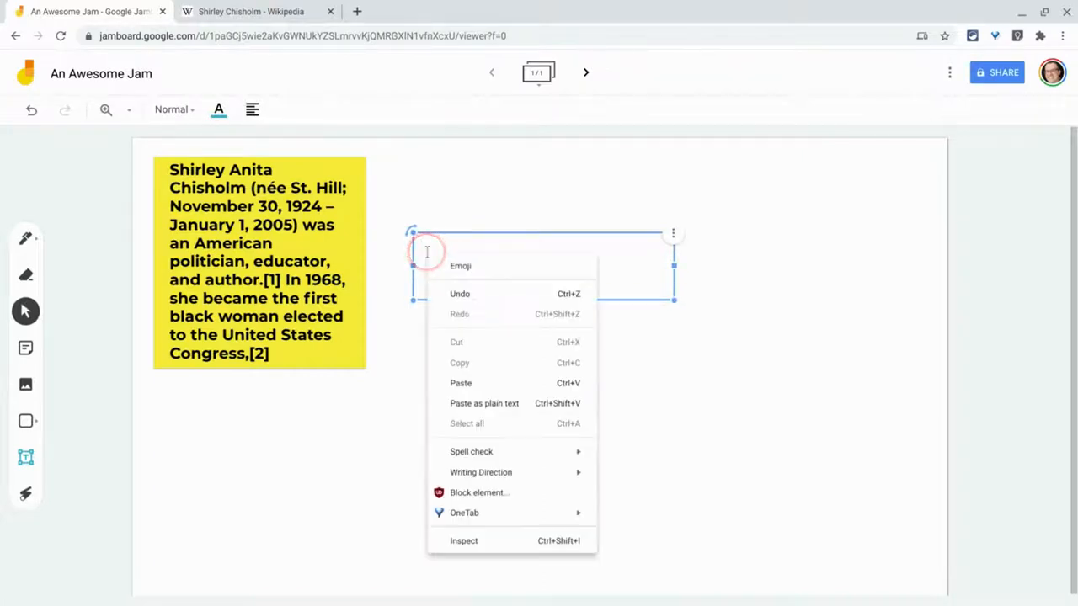
click(462, 384)
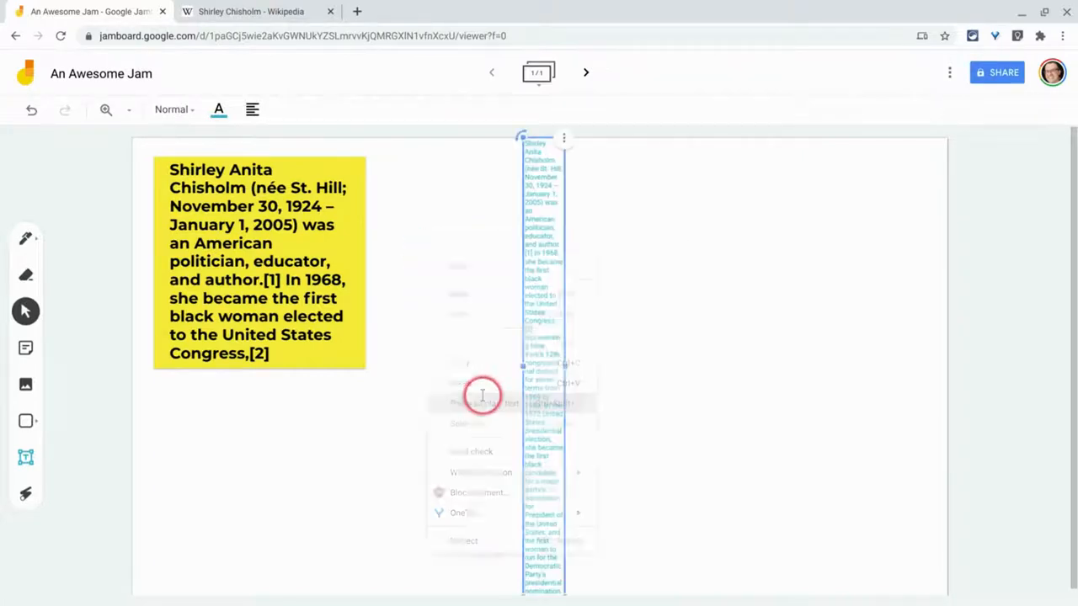
click(579, 391)
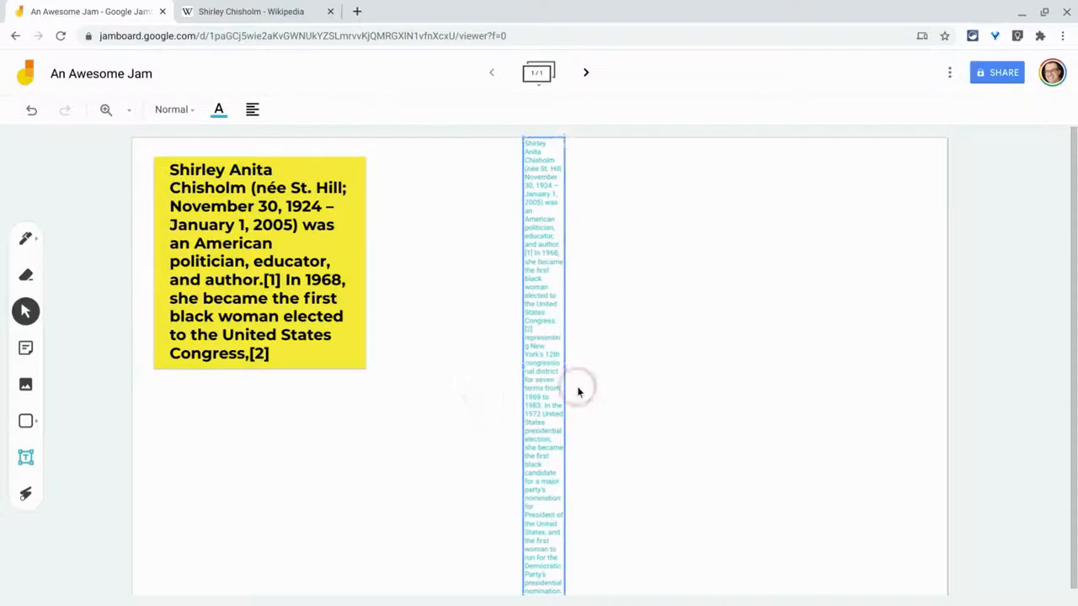
click(562, 384)
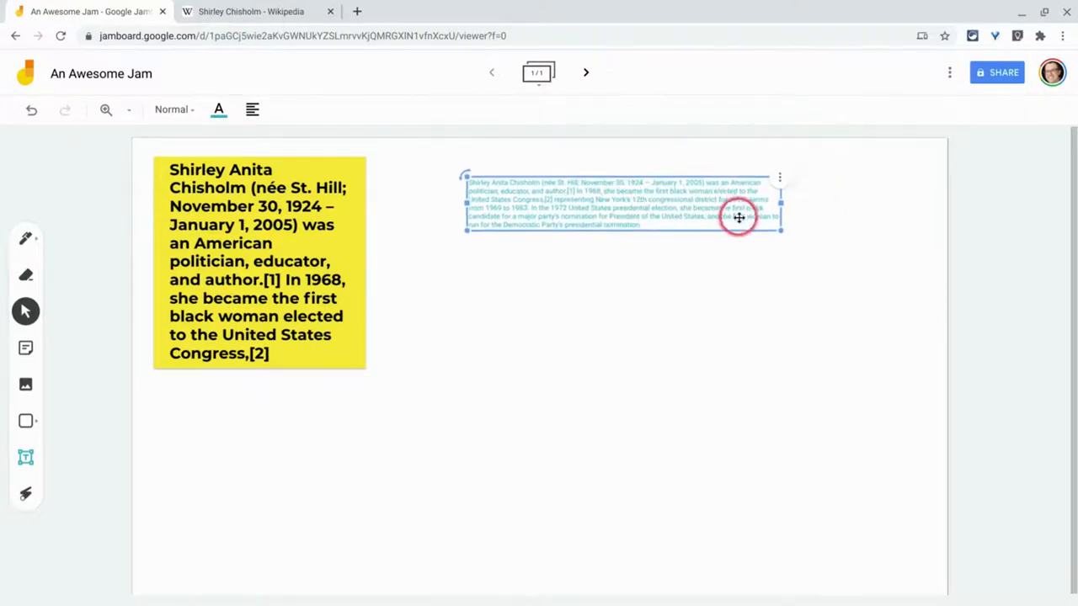
Enlarge the paragraph's text box and keep its lines left-aligned
drag(778, 210, 896, 249)
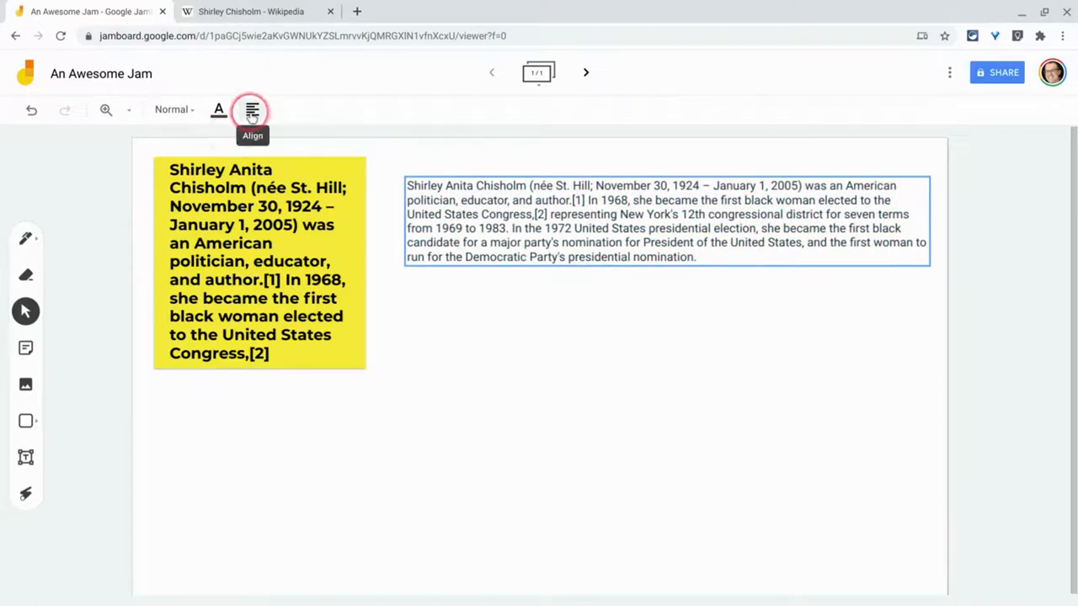
click(253, 109)
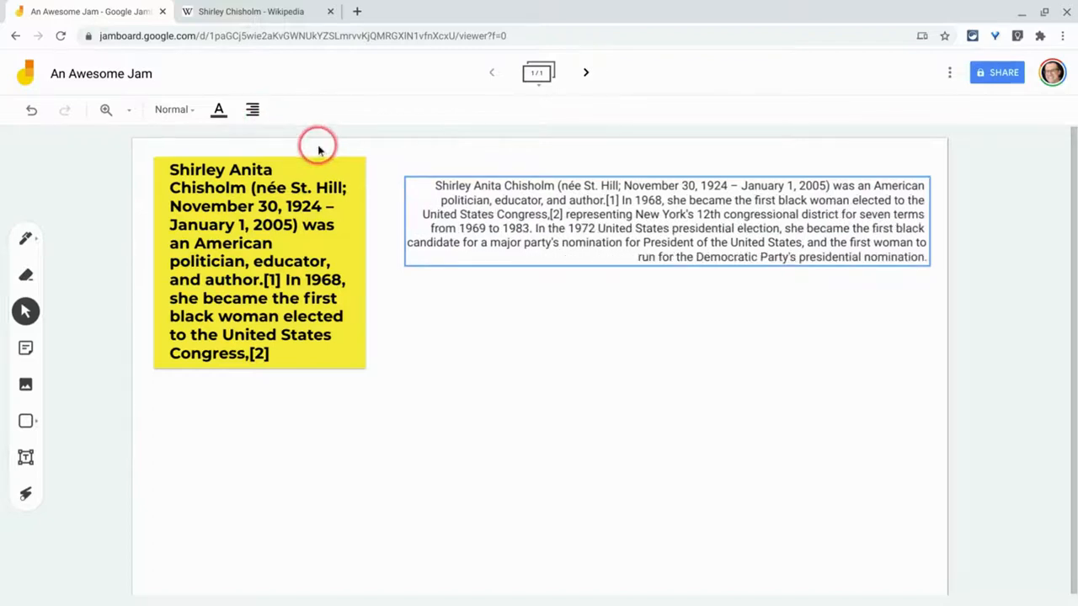
click(253, 110)
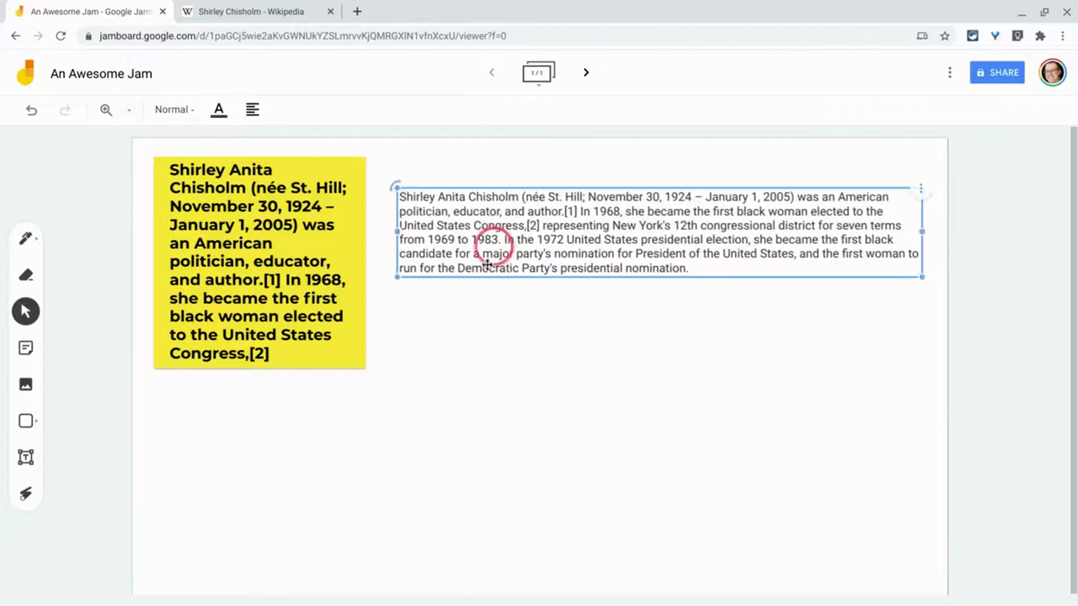
Try the Caption style on the paragraph, then return it to Normal style
click(175, 109)
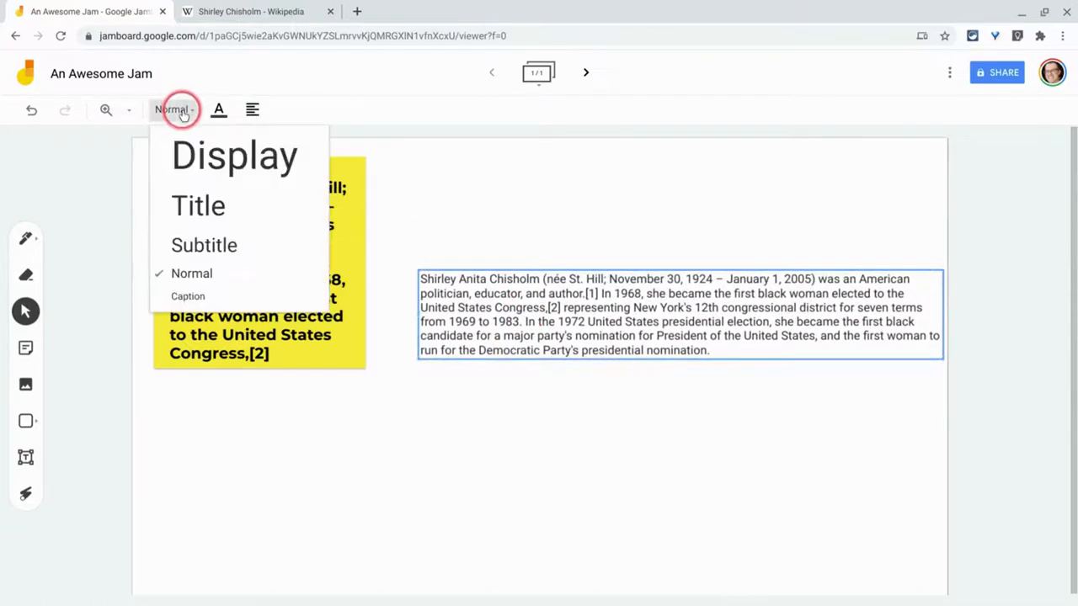
click(189, 296)
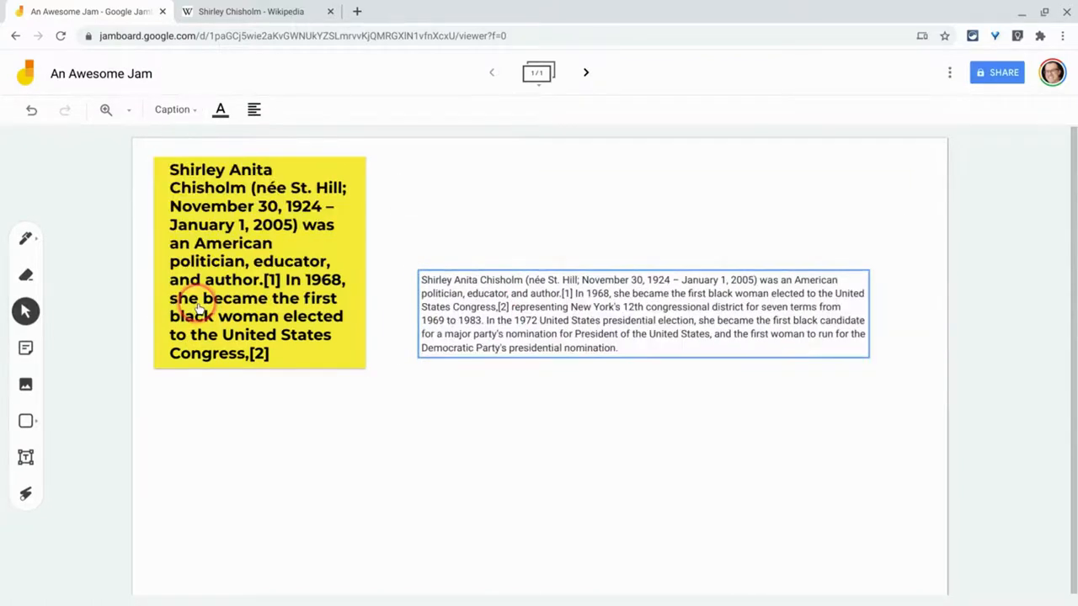
click(175, 109)
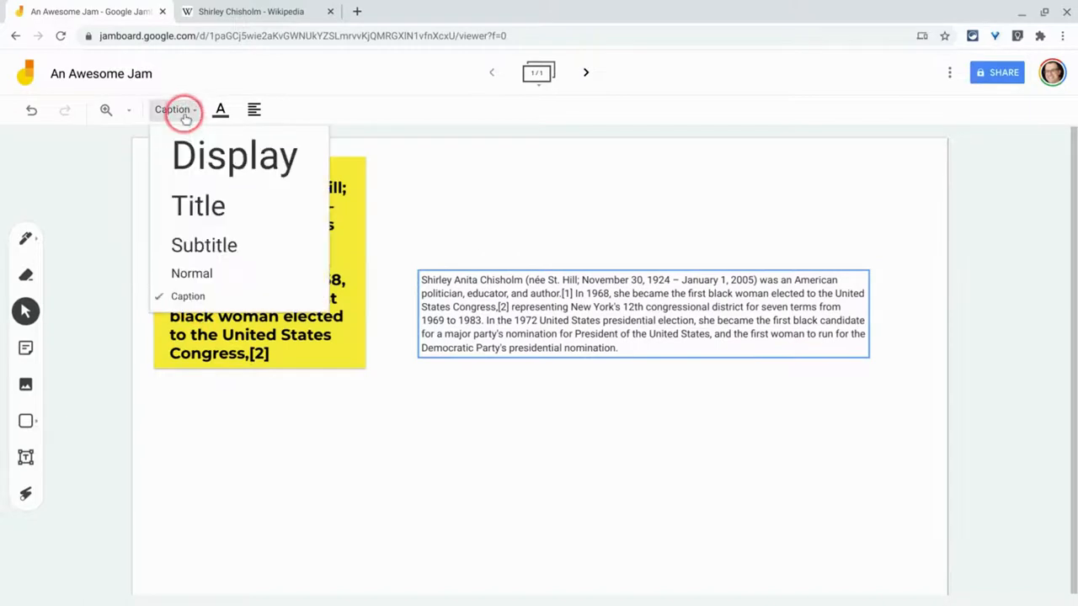
click(192, 273)
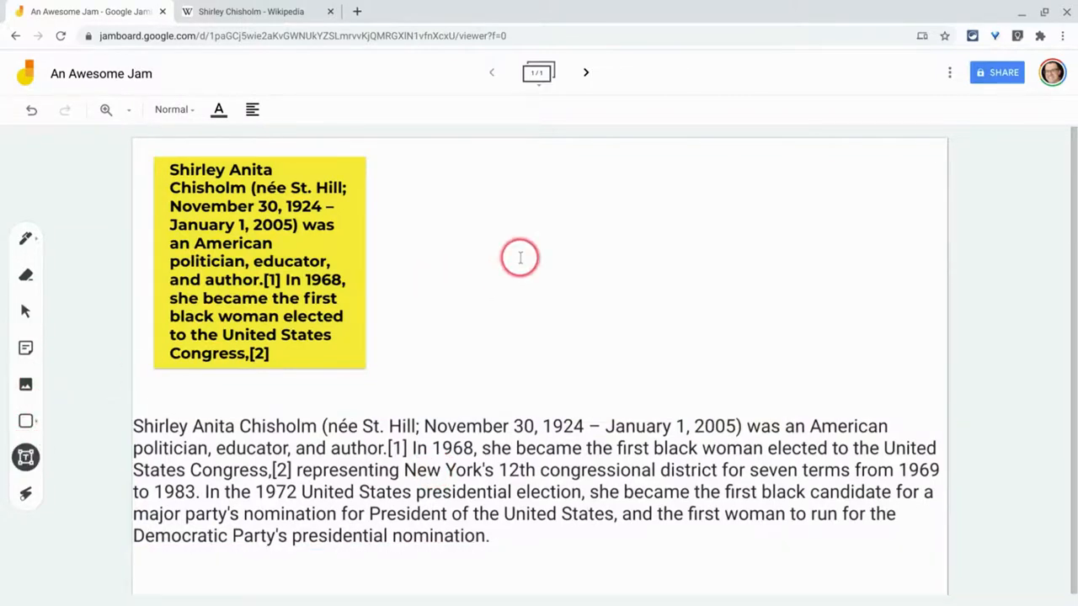
Add a text box reading 'Shirley Chisolm' widened to fit on one line
text(Shirley)
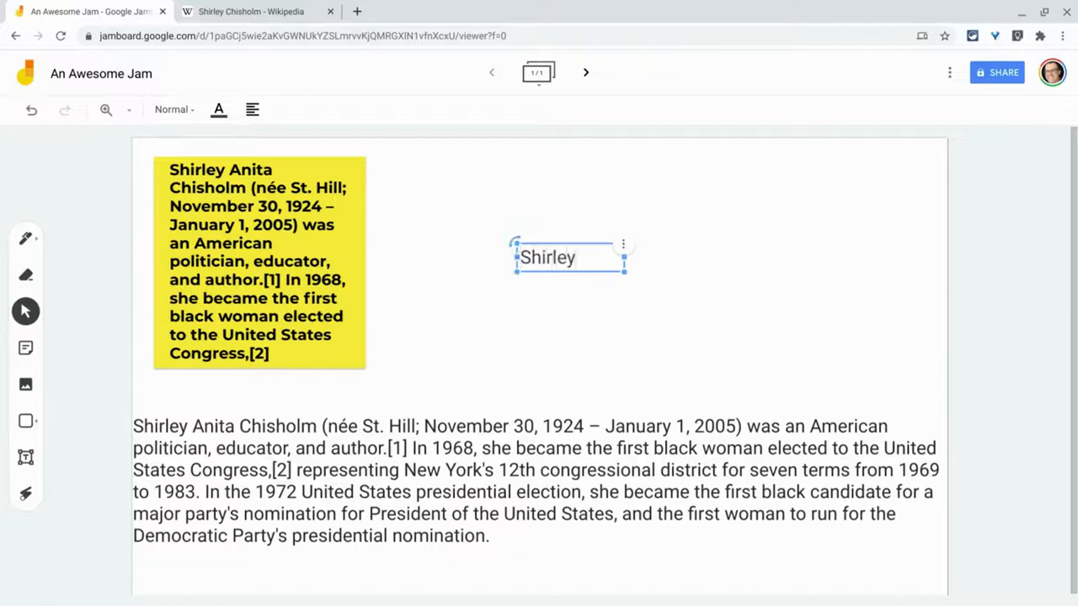
text(Chisolm)
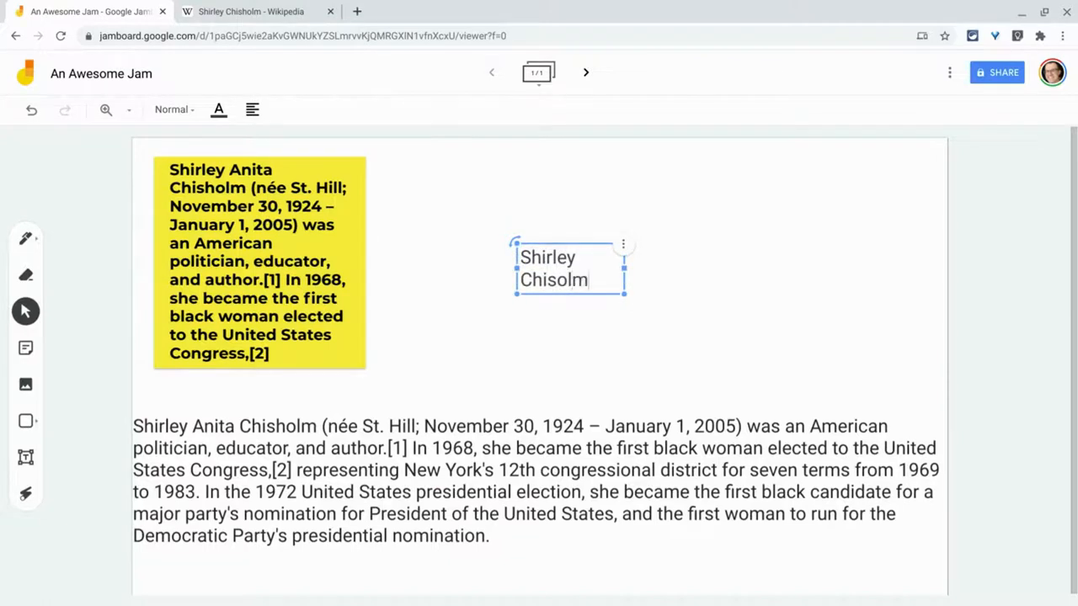
drag(623, 269, 745, 261)
text(h)
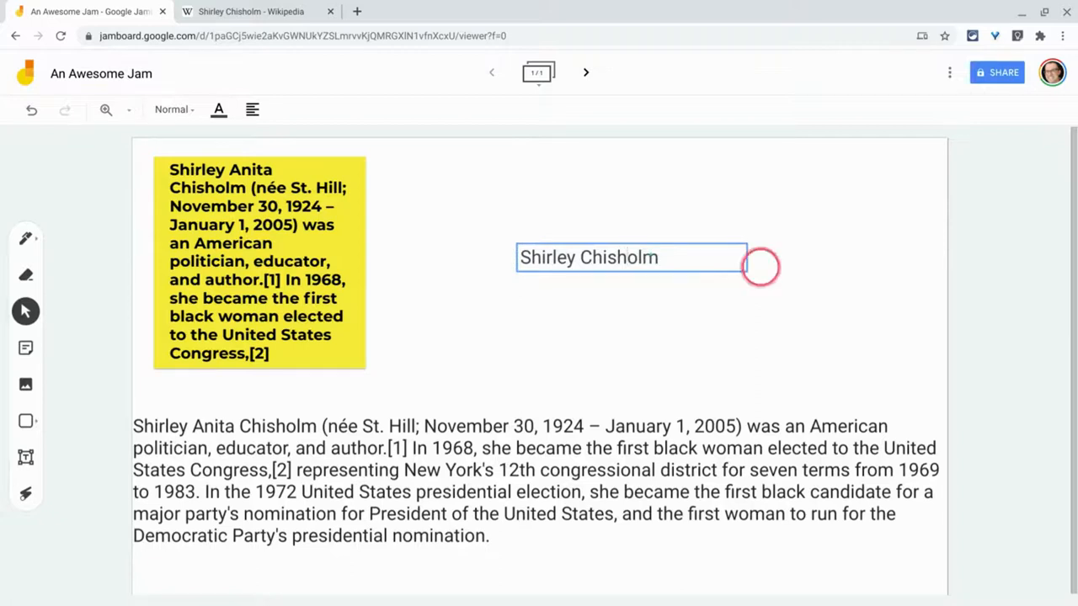
click(632, 256)
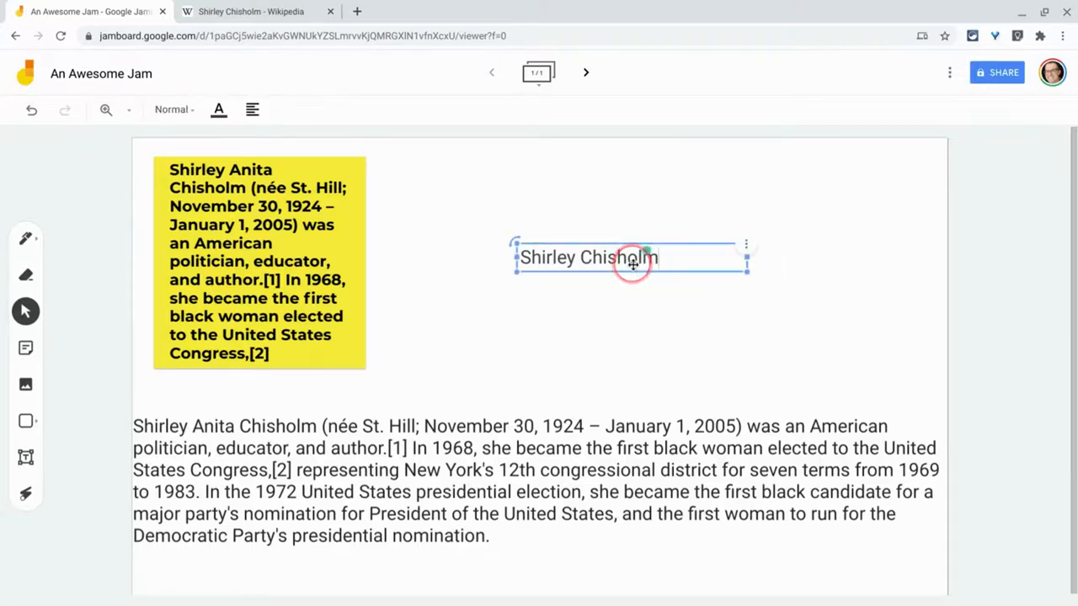
Give the name the Subtitle style and widen its box to fit the larger text
click(172, 110)
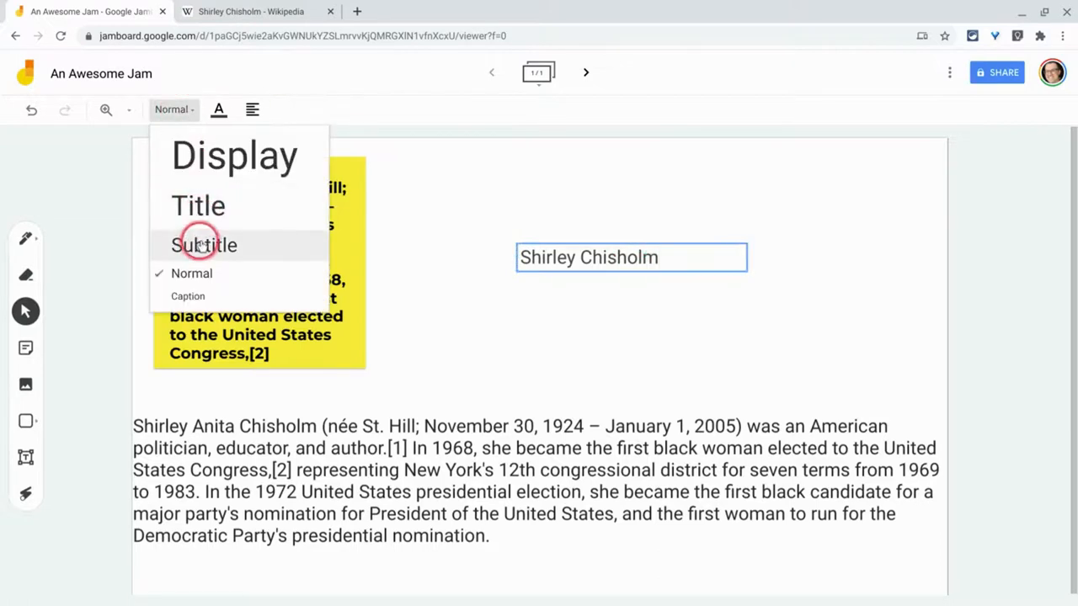
click(204, 246)
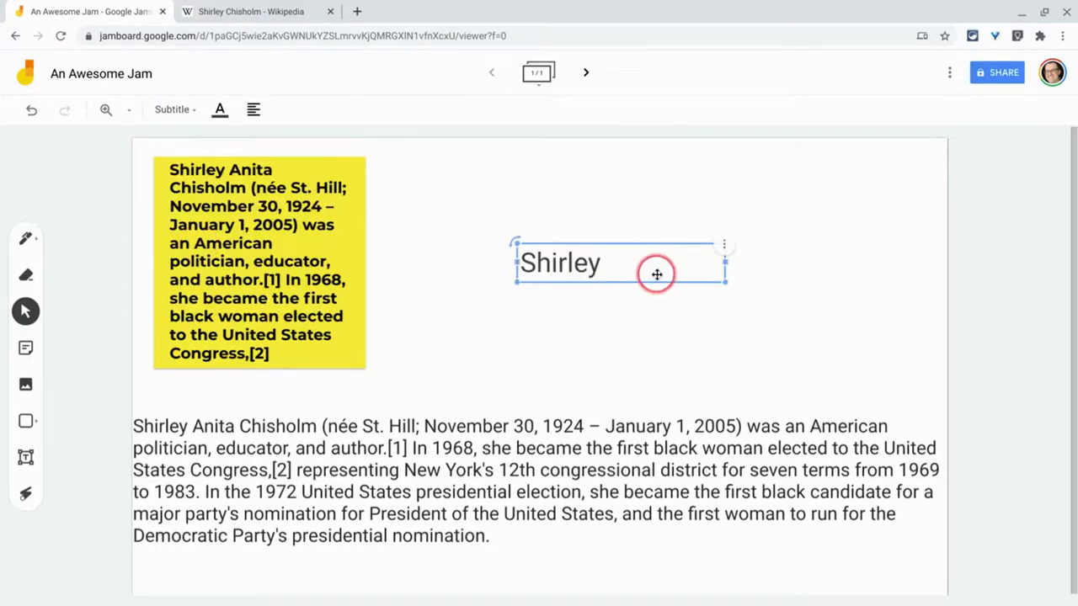
drag(657, 274, 902, 315)
text( Chisholm)
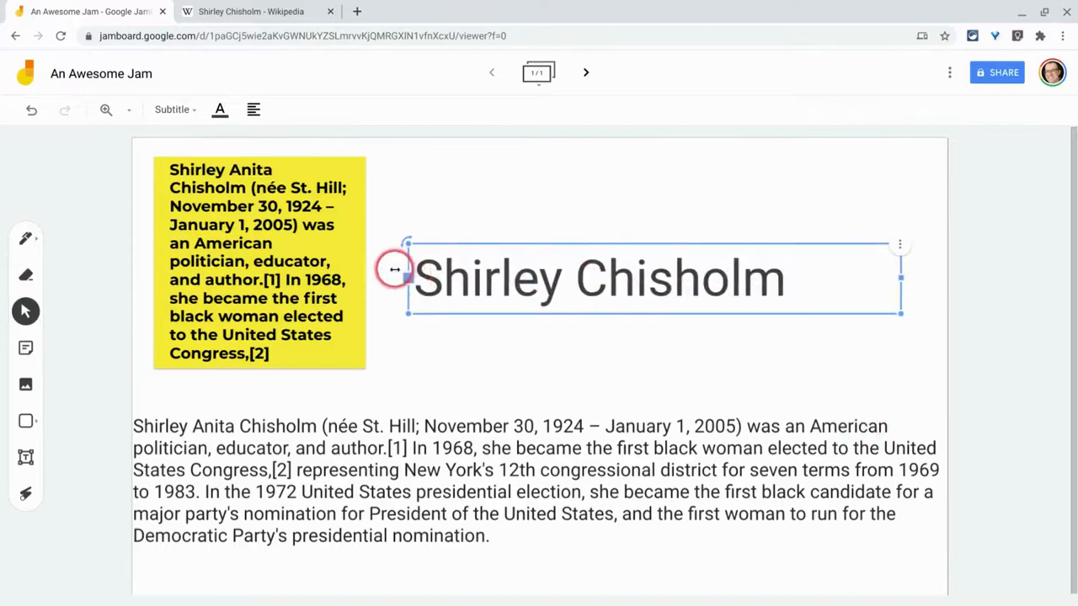
triple_click(598, 278)
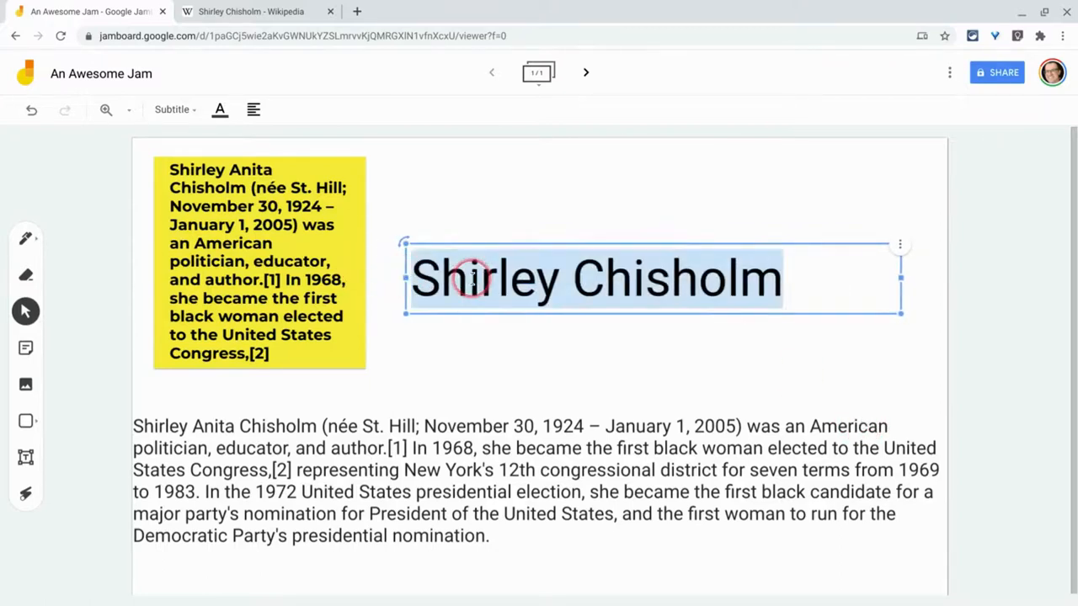
Step the heading up through Title to Display style and colour it red
click(175, 110)
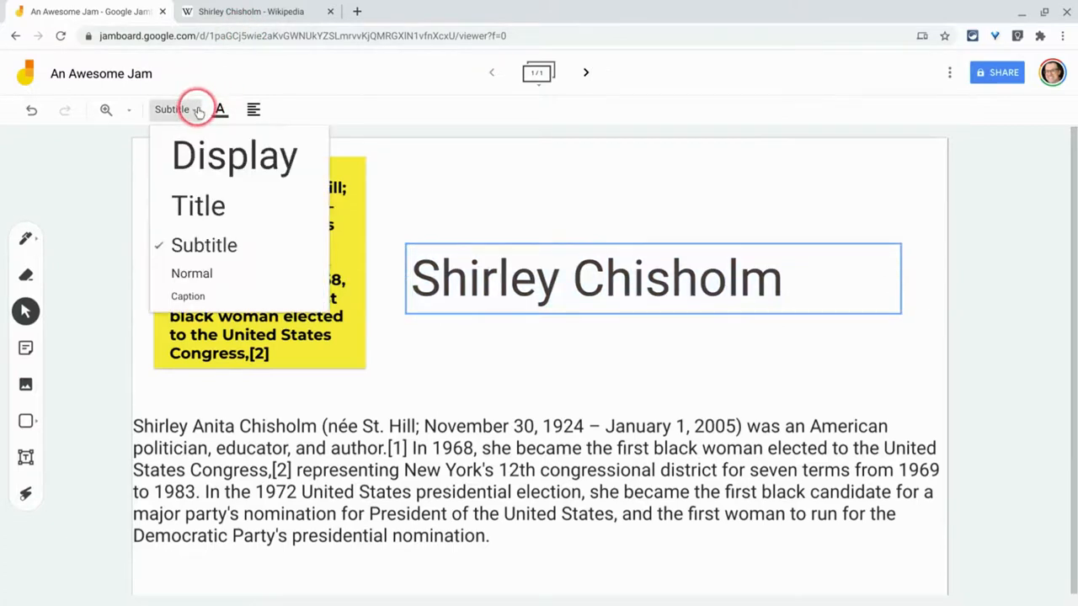
click(199, 205)
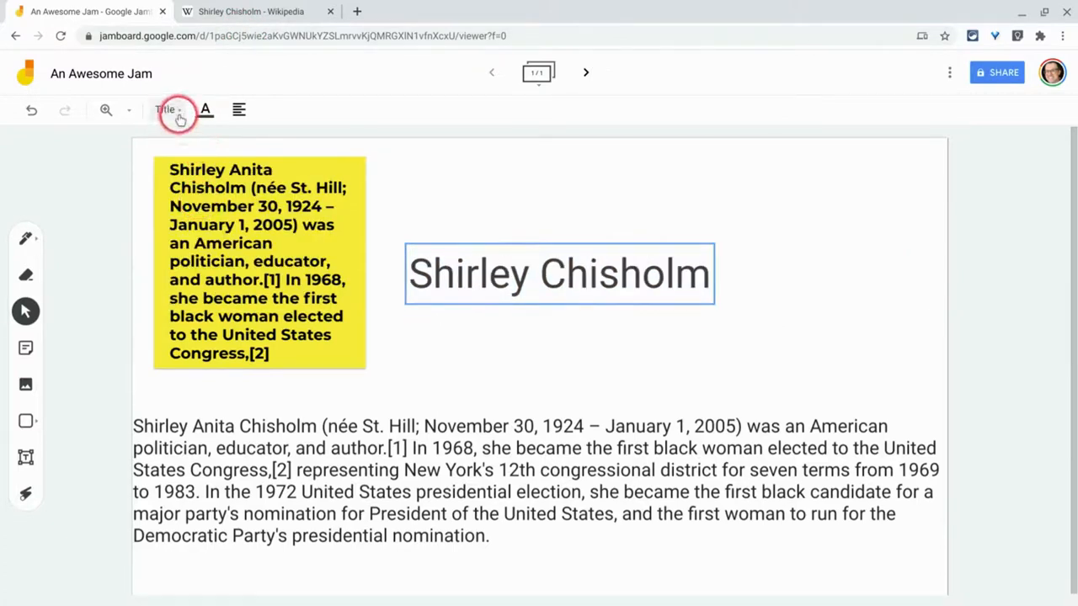
click(165, 109)
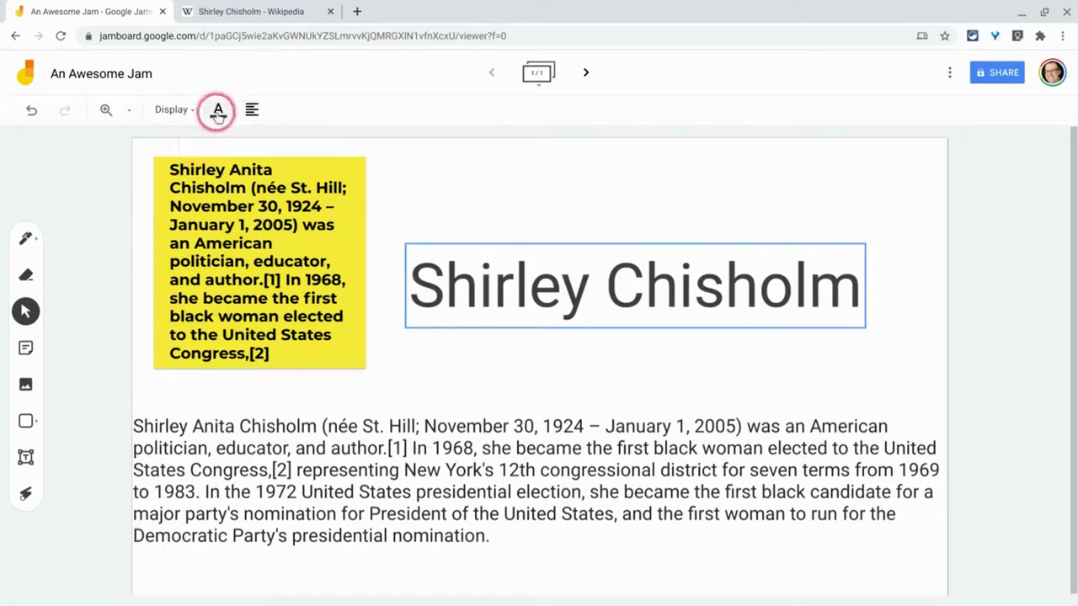
click(219, 109)
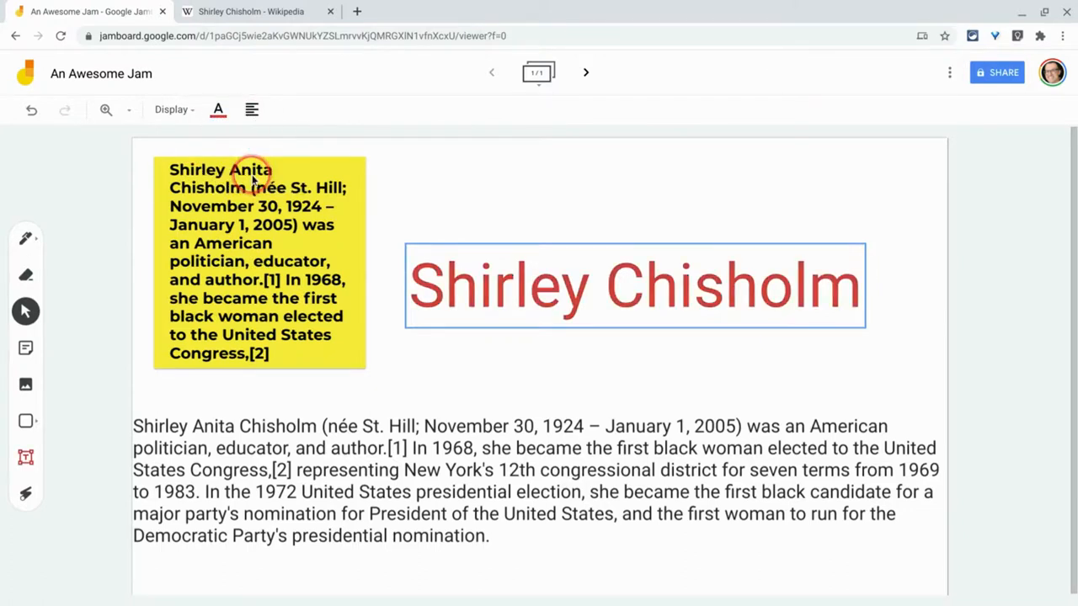
click(219, 110)
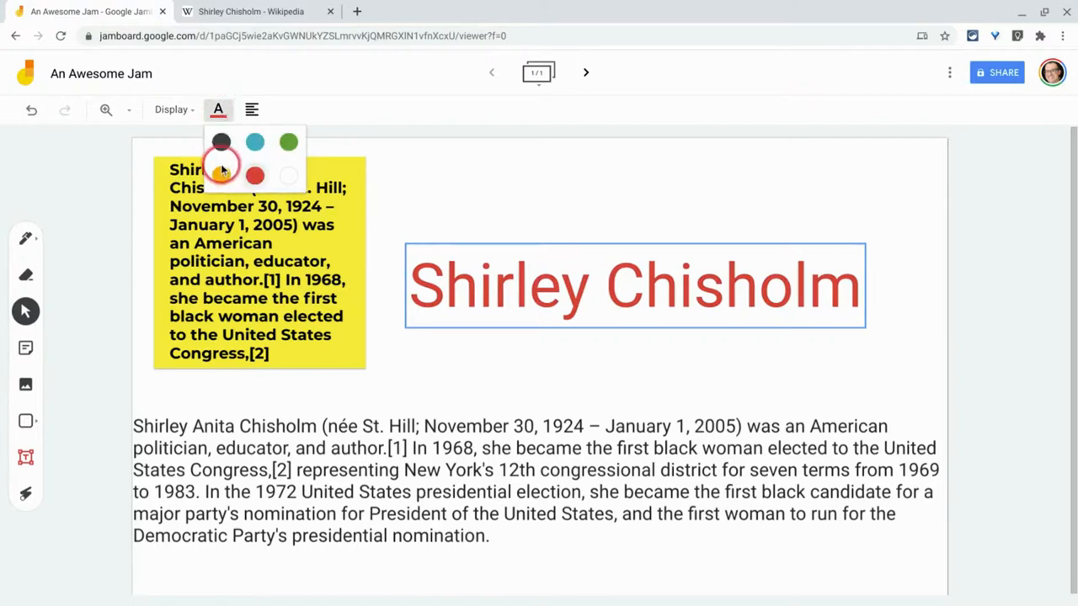